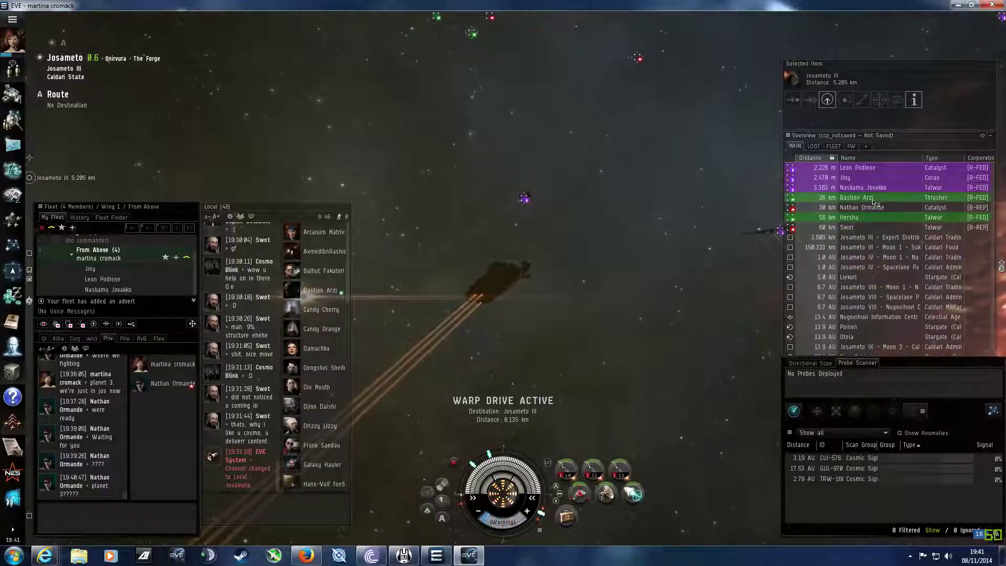
Warp to Josameto III and fight the hostile fleet, destroying an enemy ship to its capsule.
left_click(857, 197)
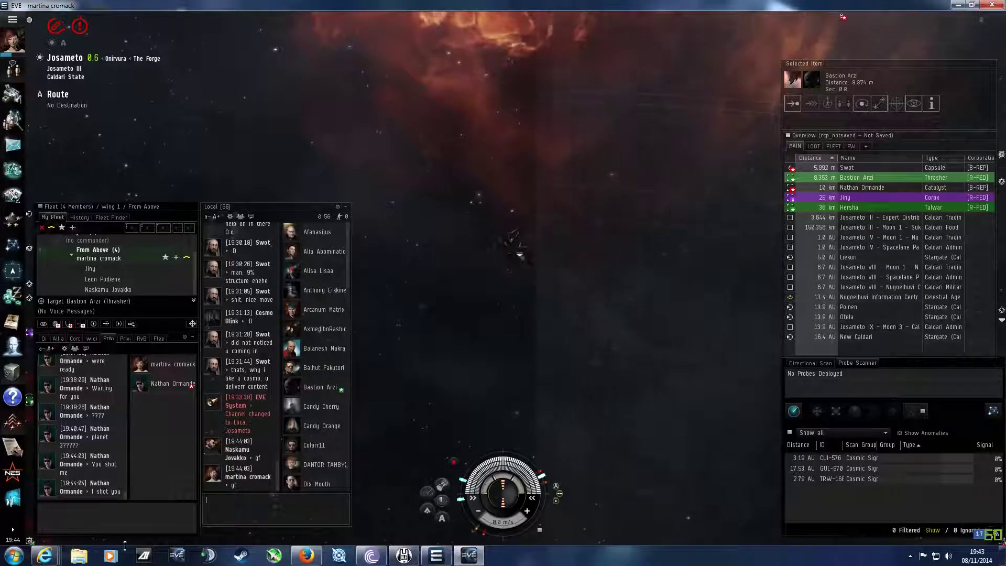
Reply 'you were the last dude on grid lol' in the private chat.
type("lol")
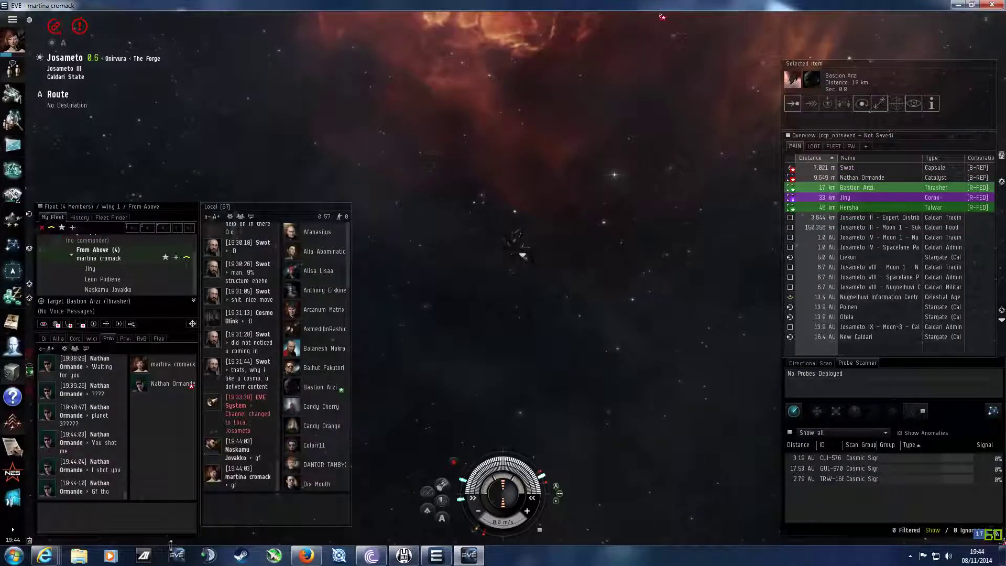
type("you wer")
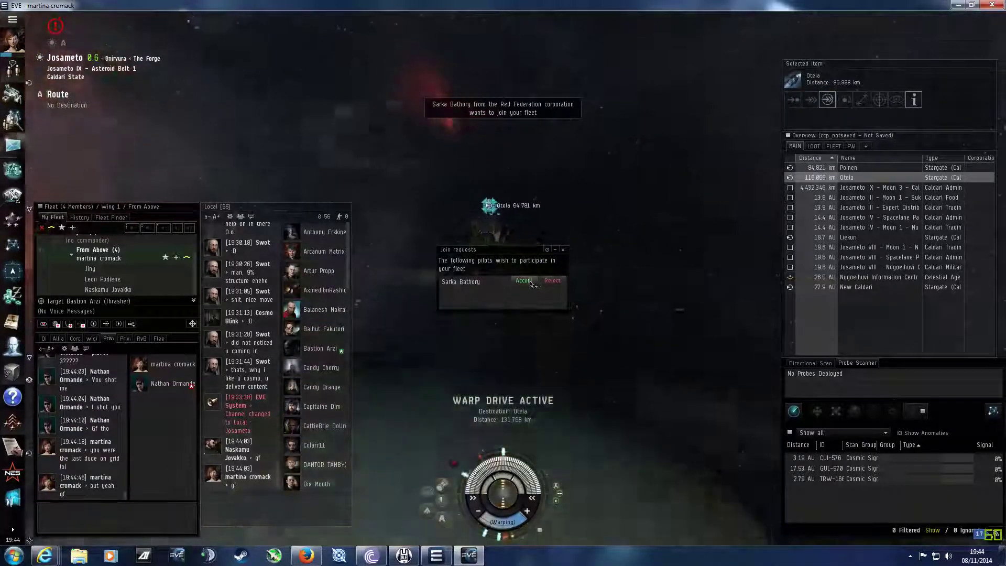
Accept Sarka Bathory's fleet join request after warping toward the Otela stargate.
left_click(523, 281)
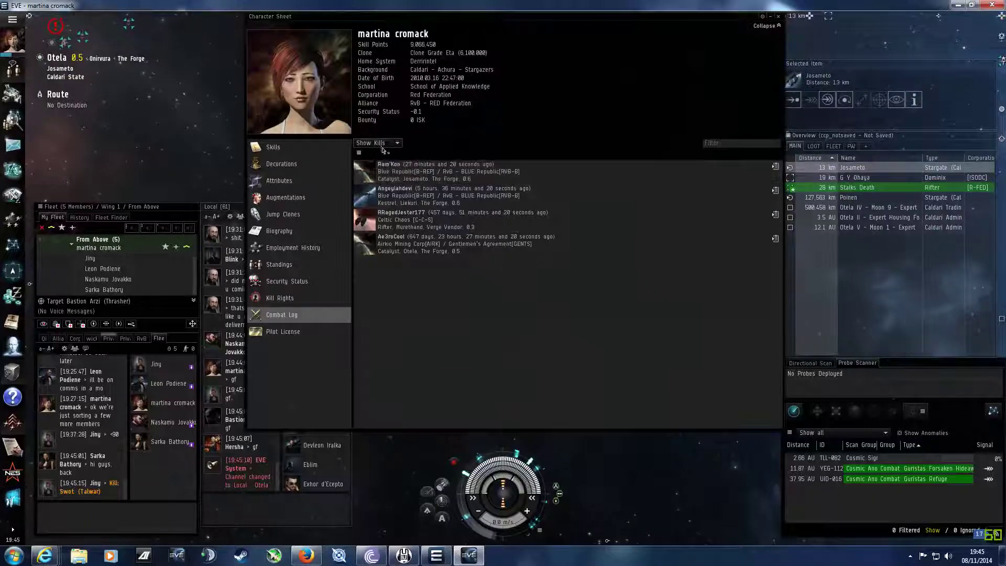
Close the Character Sheet and select Otela II - Expert Housing Foundry in the Overview.
left_click(377, 143)
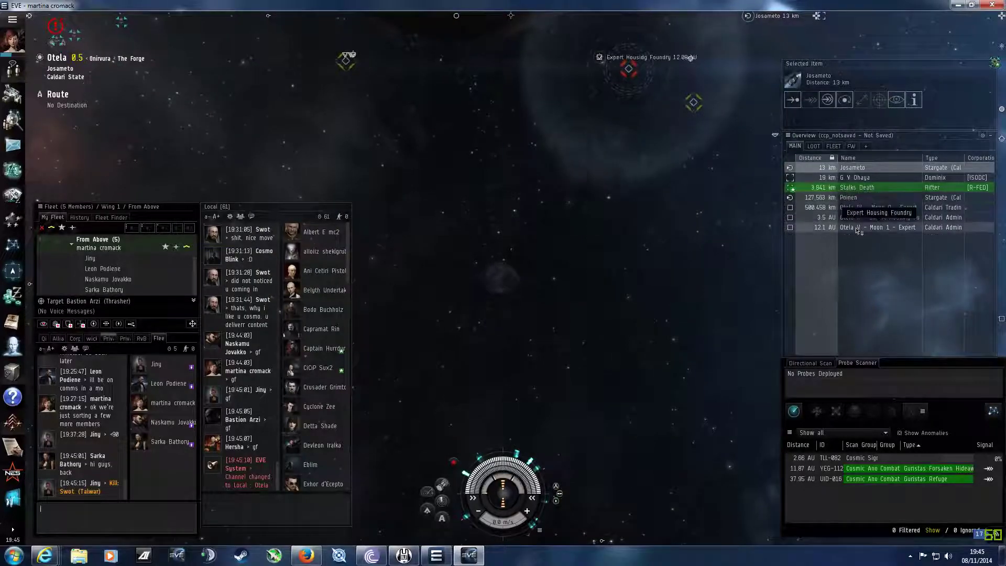
left_click(878, 207)
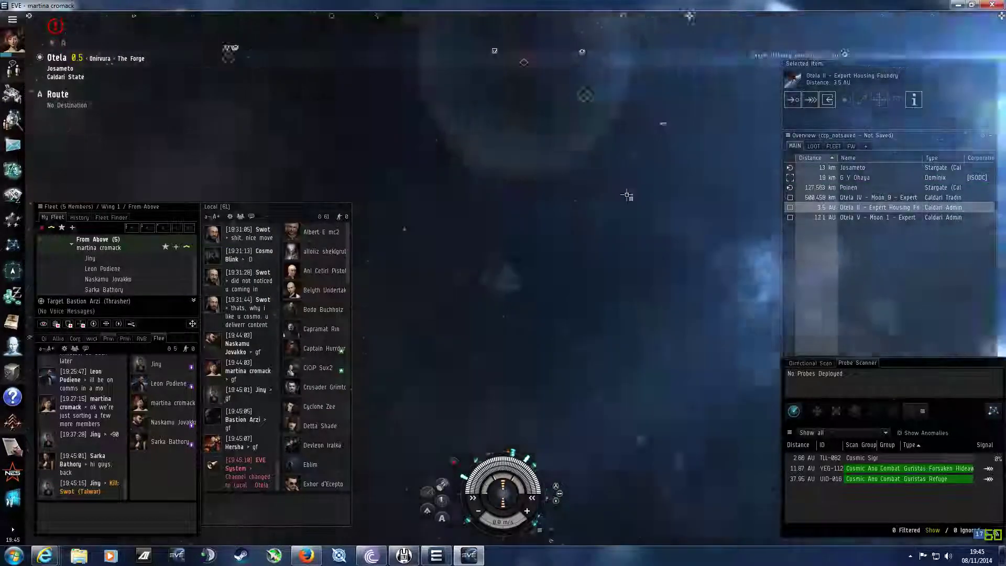